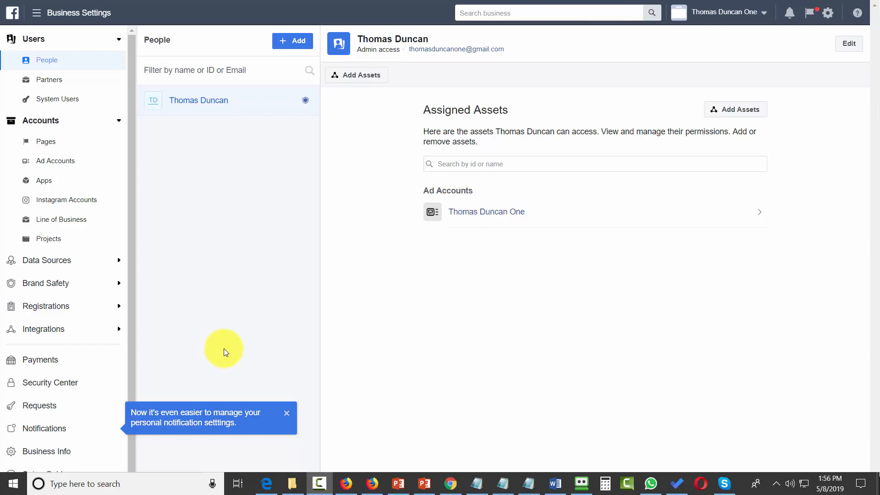
mouse_move(225, 358)
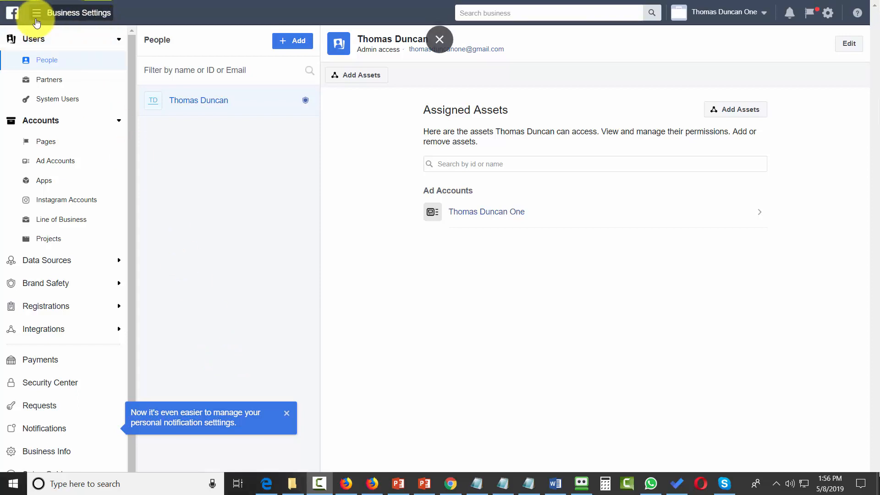
Navigate via the business tools menu and home page back to Business Settings
left_click(36, 12)
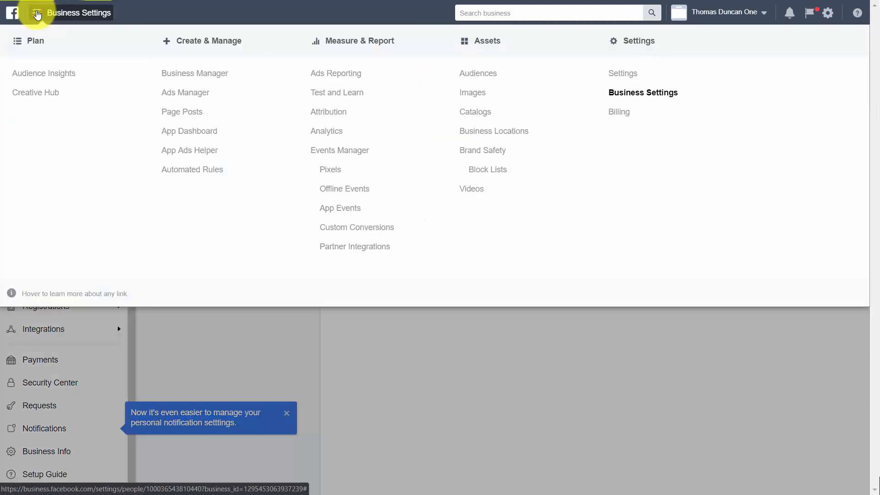
mouse_move(194, 73)
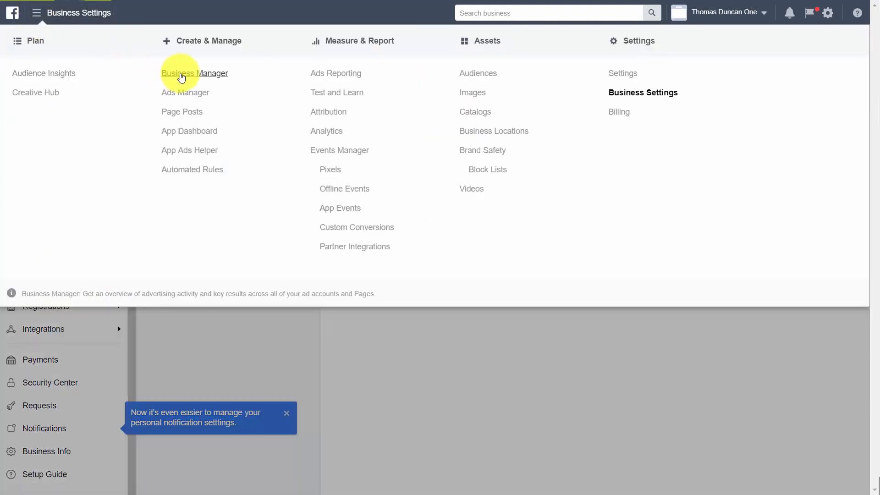
left_click(195, 74)
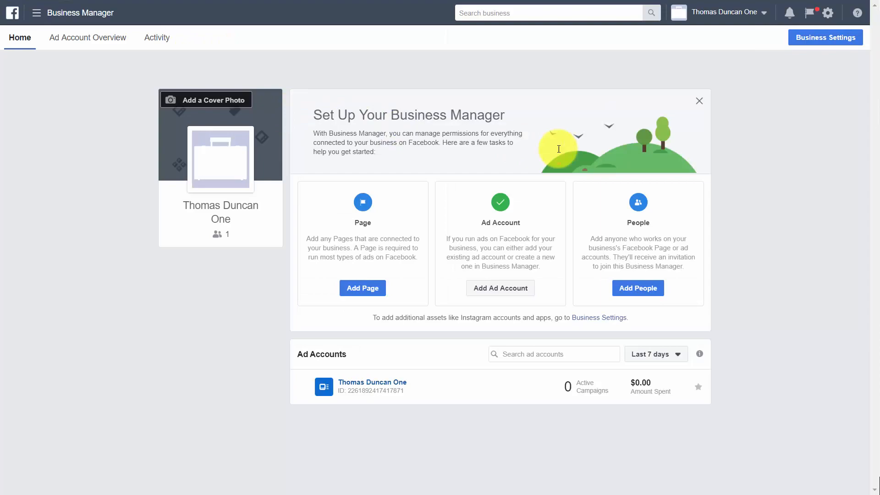
mouse_move(825, 36)
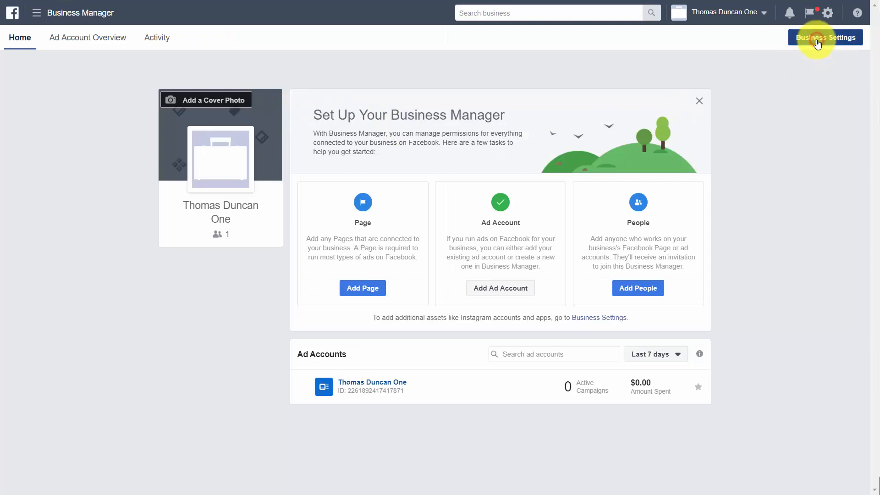
left_click(825, 36)
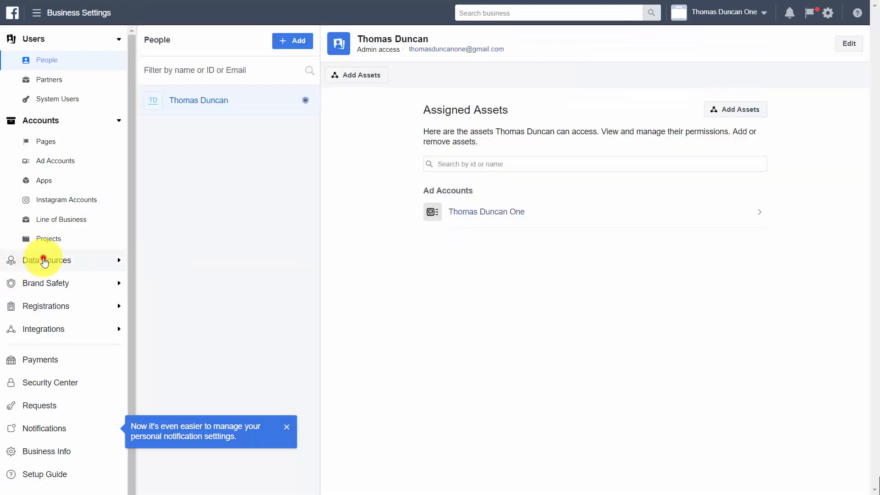
Show the Pixels list under the Data Sources section of the sidebar
left_click(47, 260)
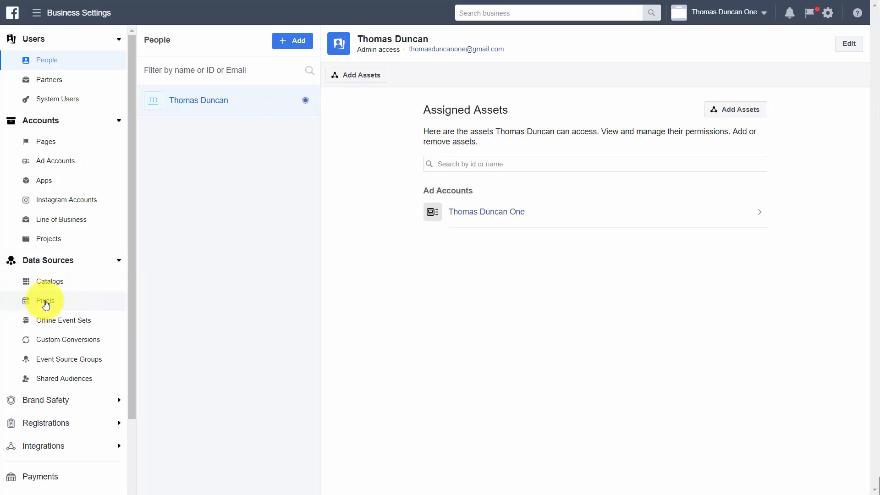
left_click(45, 301)
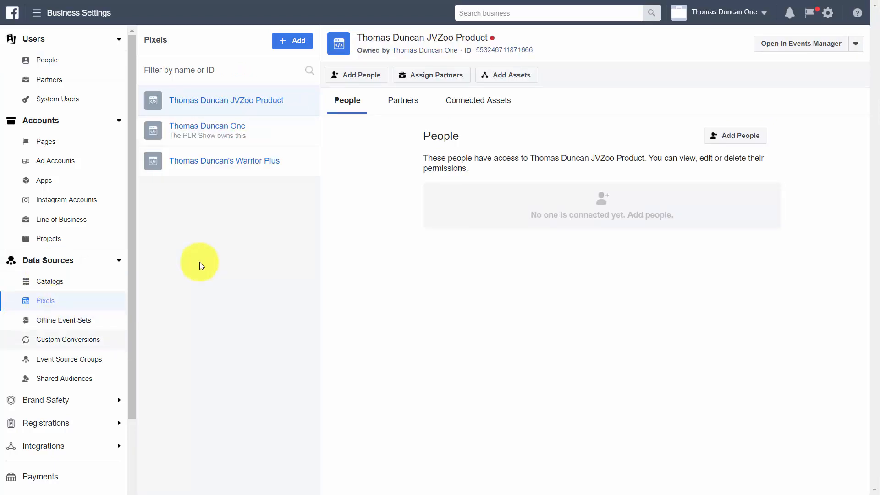
mouse_move(196, 281)
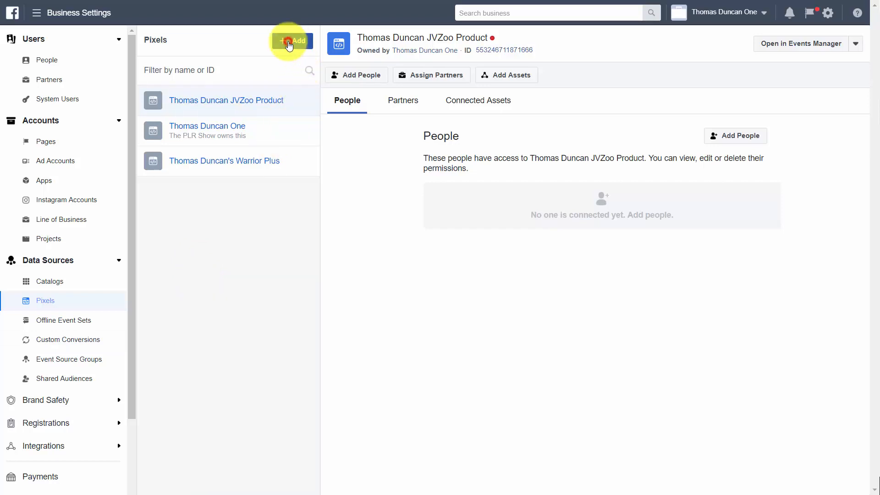
Add a new pixel named 'Convertri Pixel' and confirm its creation
left_click(291, 40)
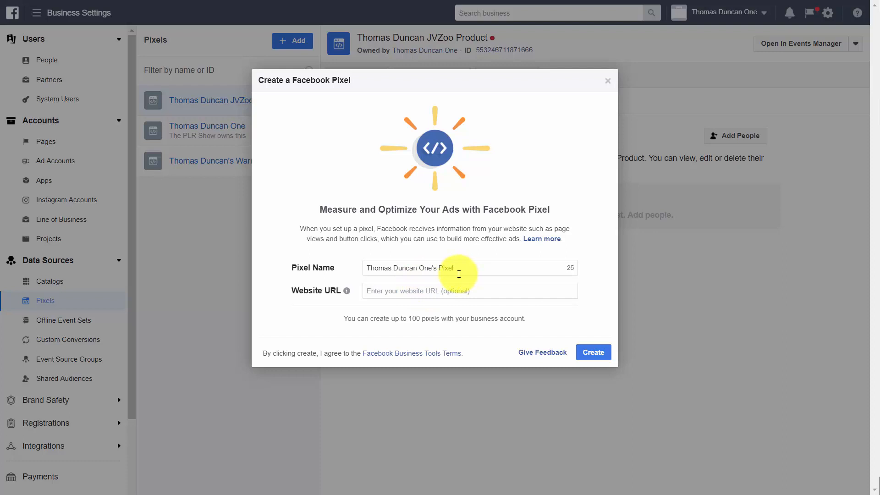
type("Convertri Pixel")
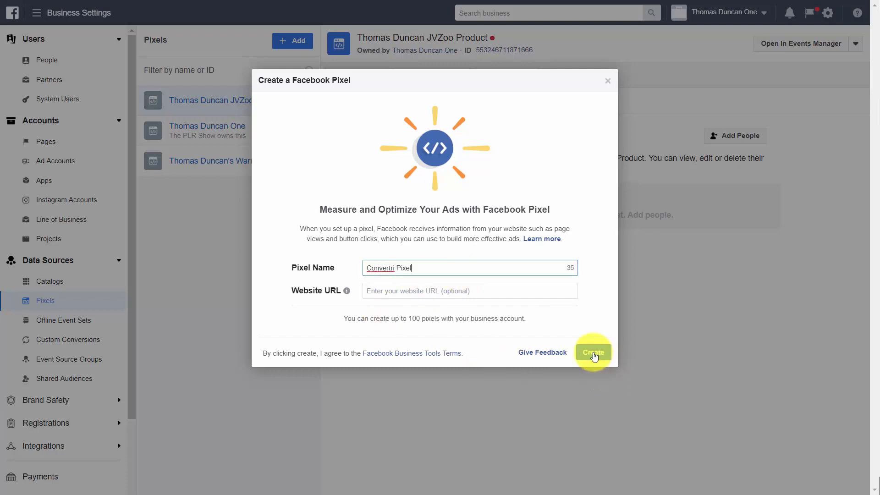
left_click(594, 352)
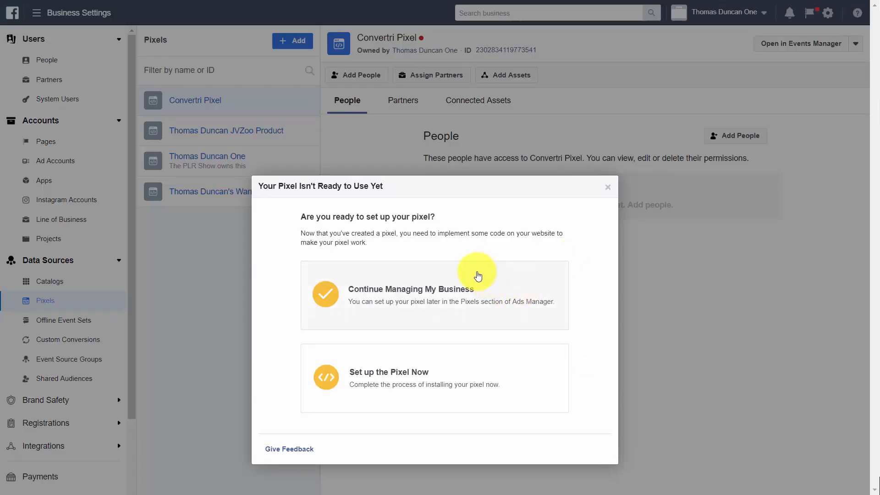
mouse_move(474, 282)
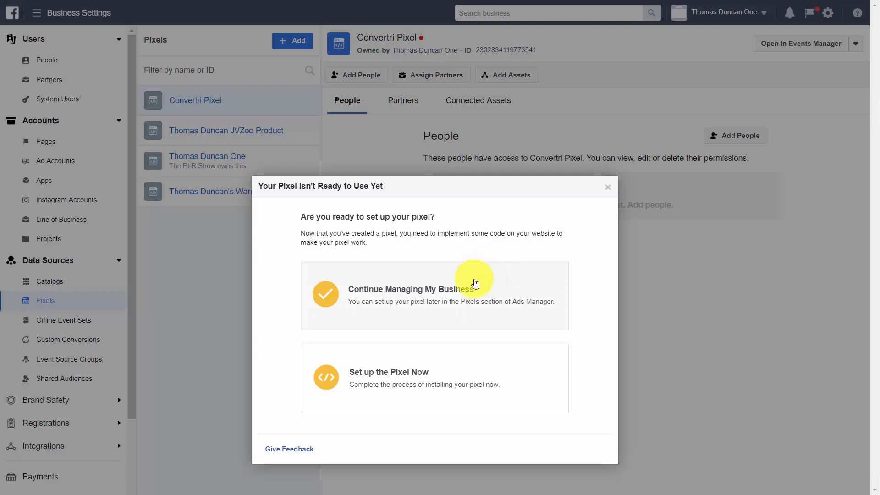
mouse_move(484, 266)
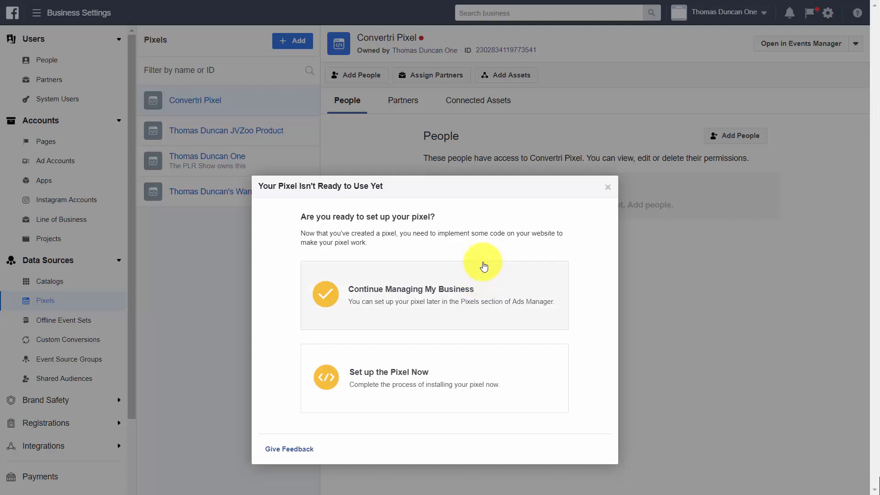
mouse_move(582, 276)
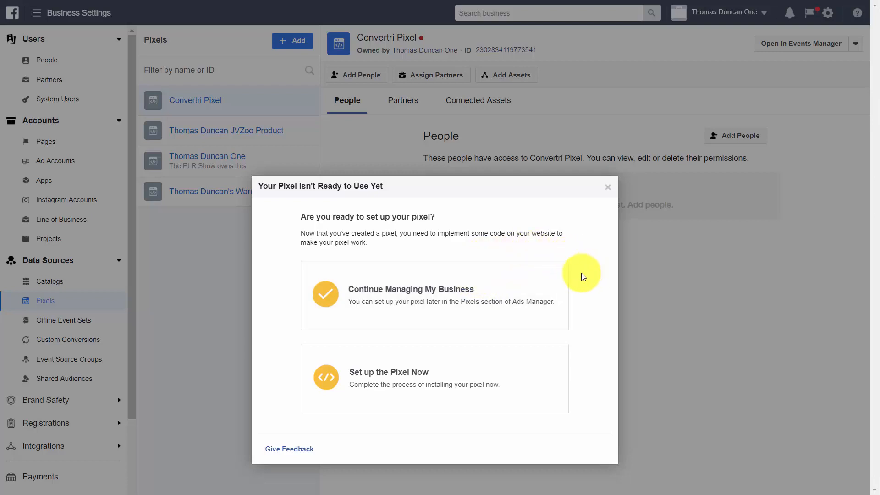
mouse_move(579, 279)
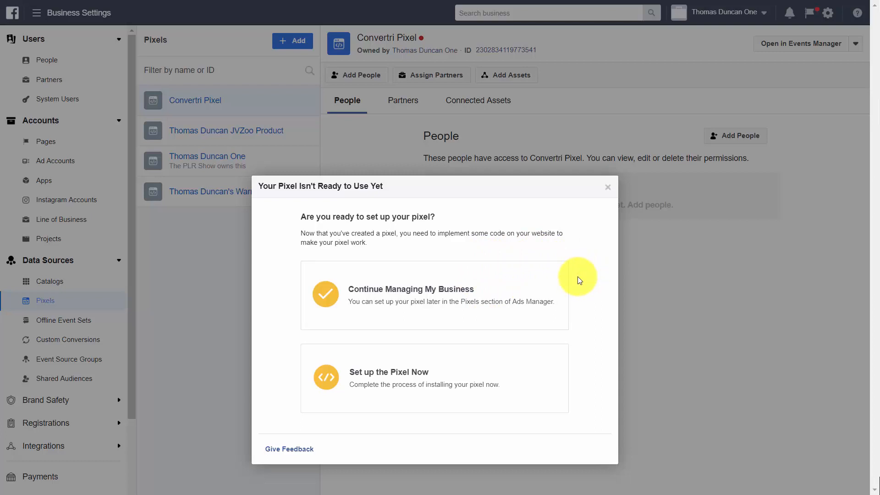
mouse_move(567, 286)
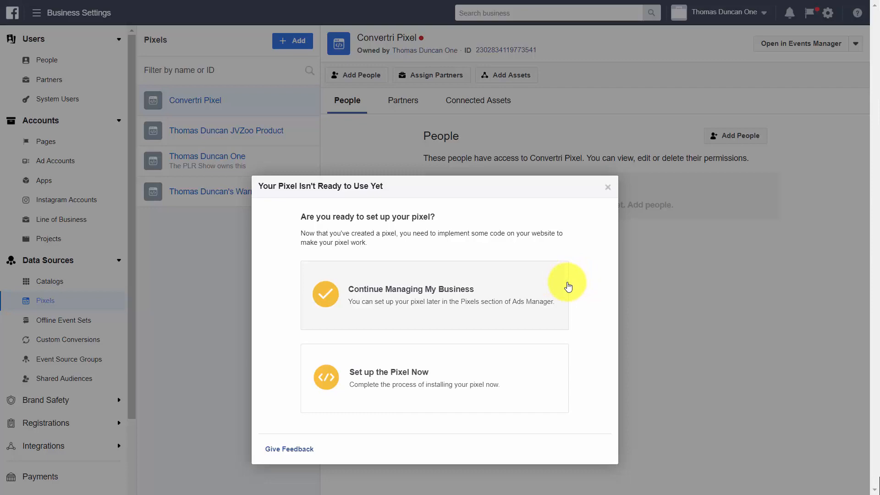
mouse_move(564, 292)
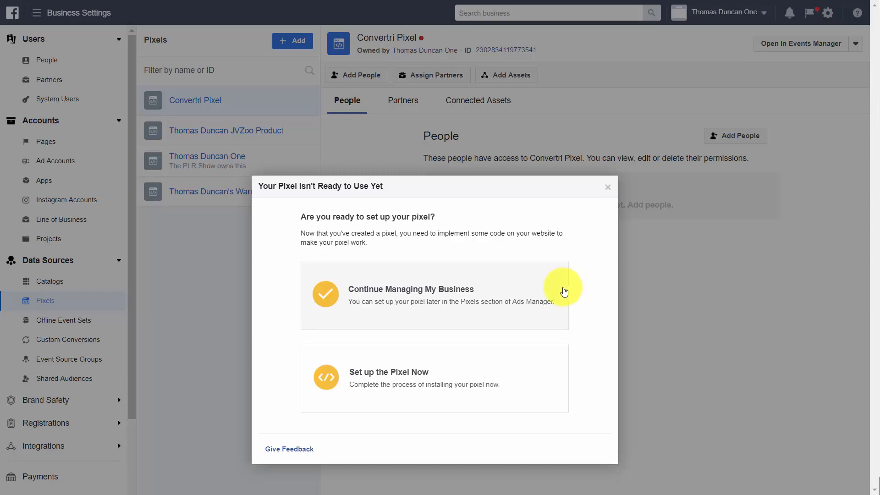